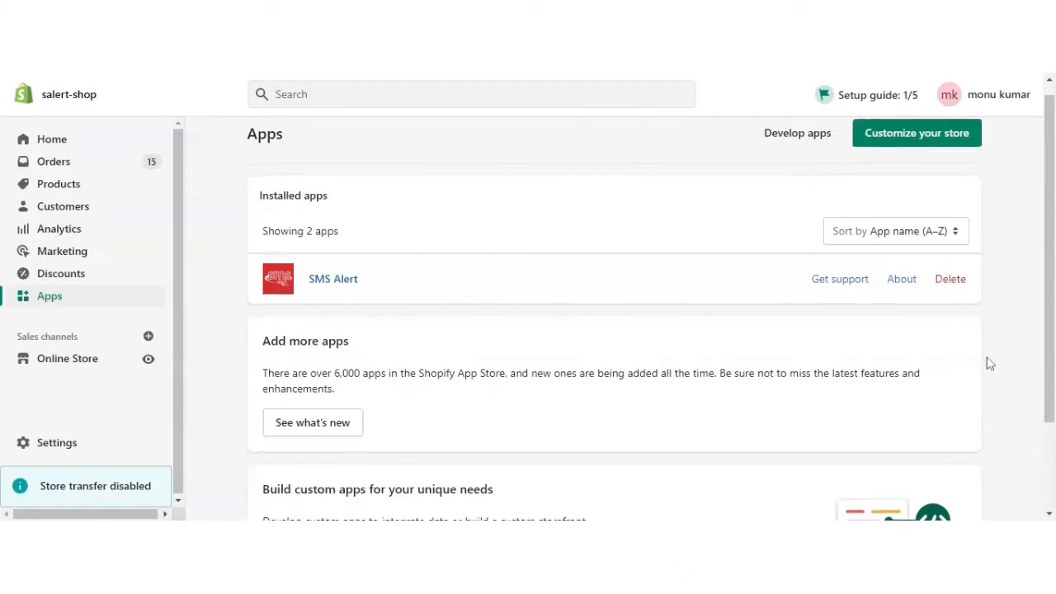
# - Reach SMS Alert under Installed apps and show its Customer Templates
pyautogui.scroll(-3)
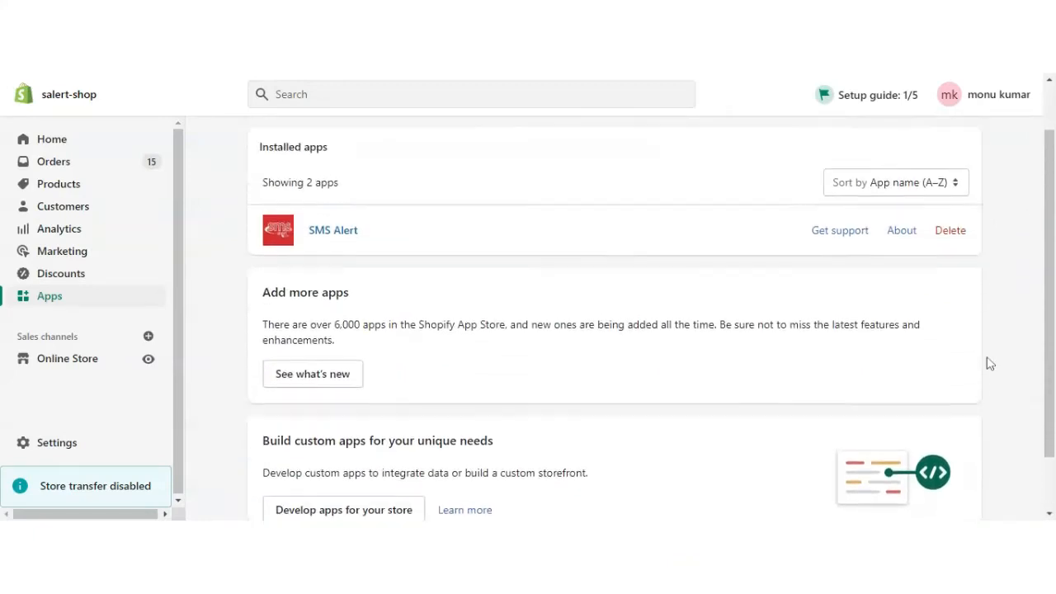
pyautogui.scroll(-3)
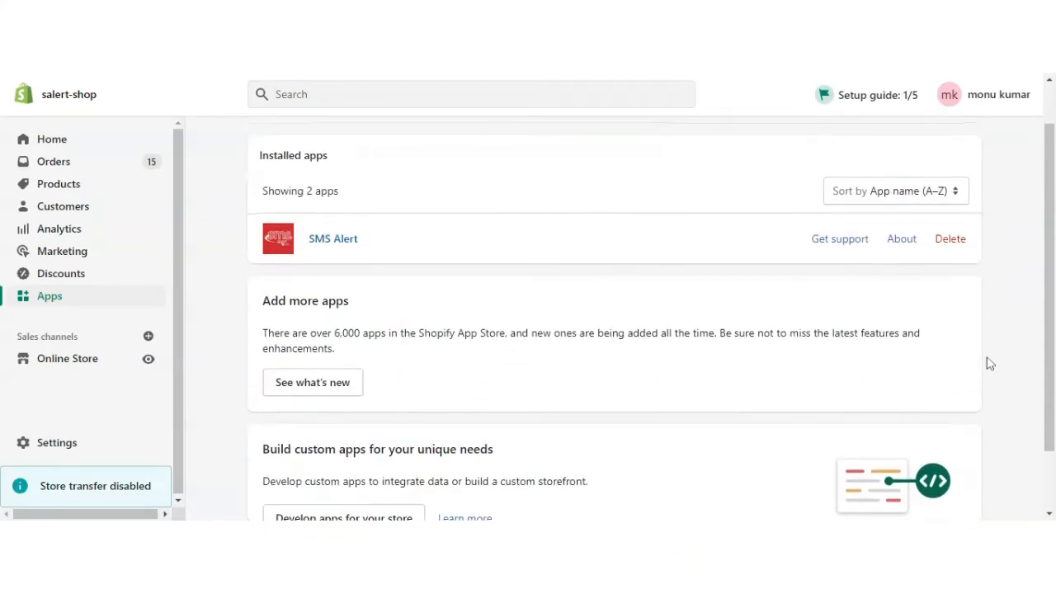
pyautogui.scroll(-3)
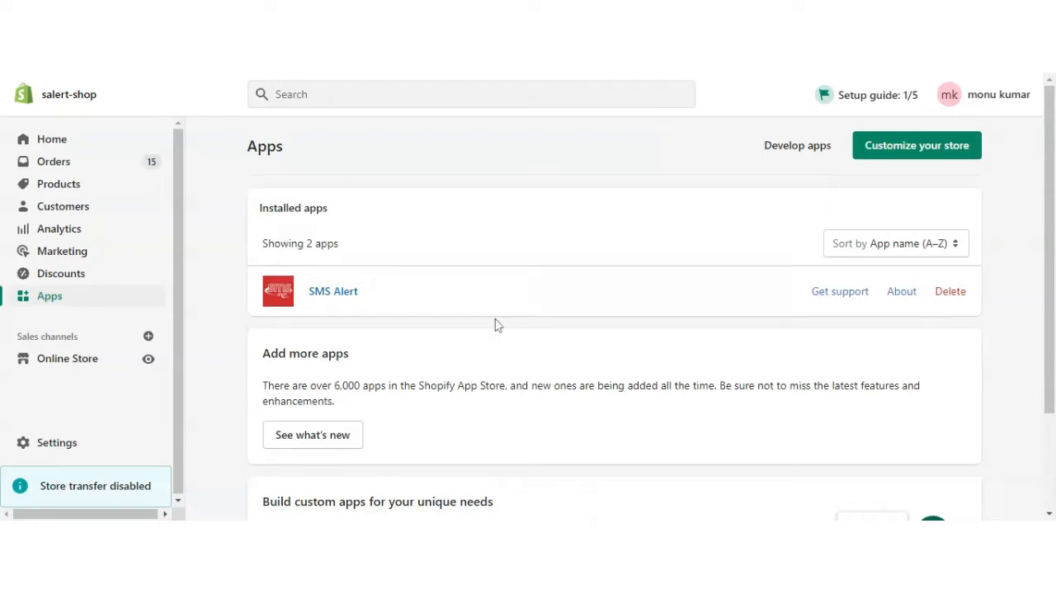
pyautogui.click(333, 290)
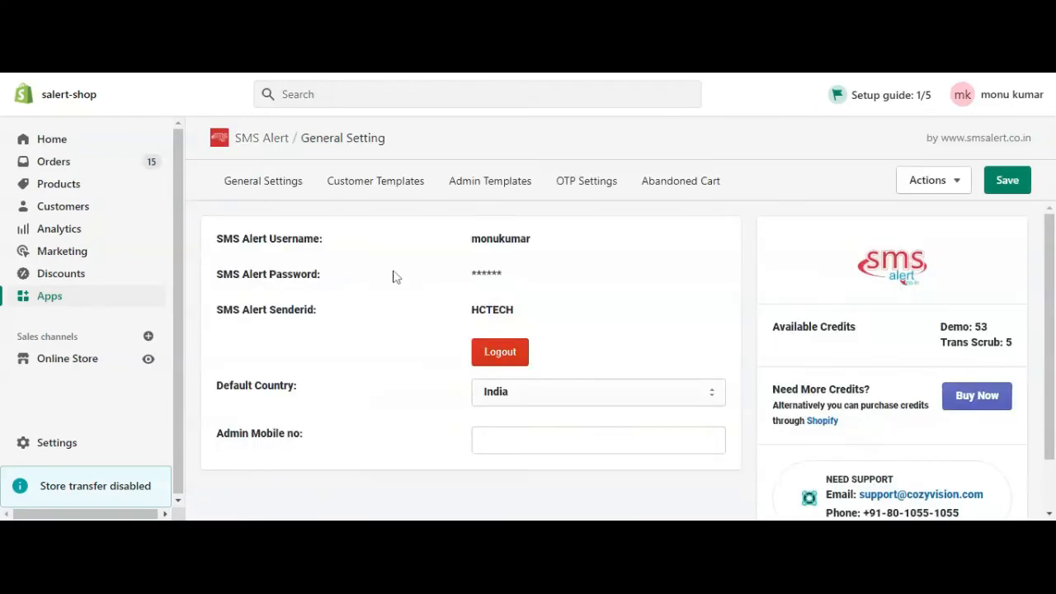
pyautogui.click(375, 180)
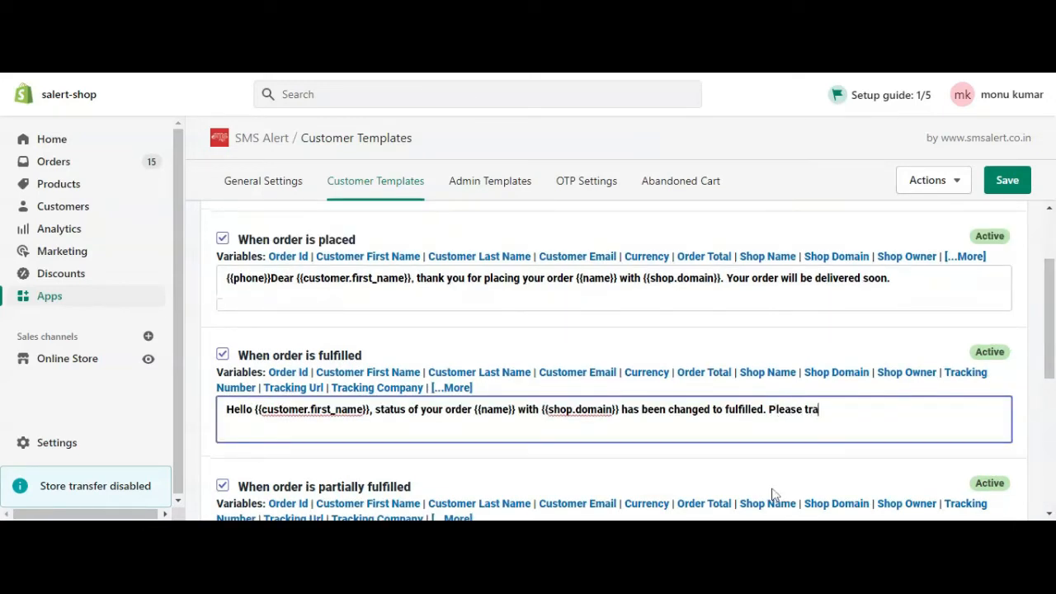
# - Finish the message with 'track your order here' plus tracking variables and save the templates
pyautogui.write('ck your')
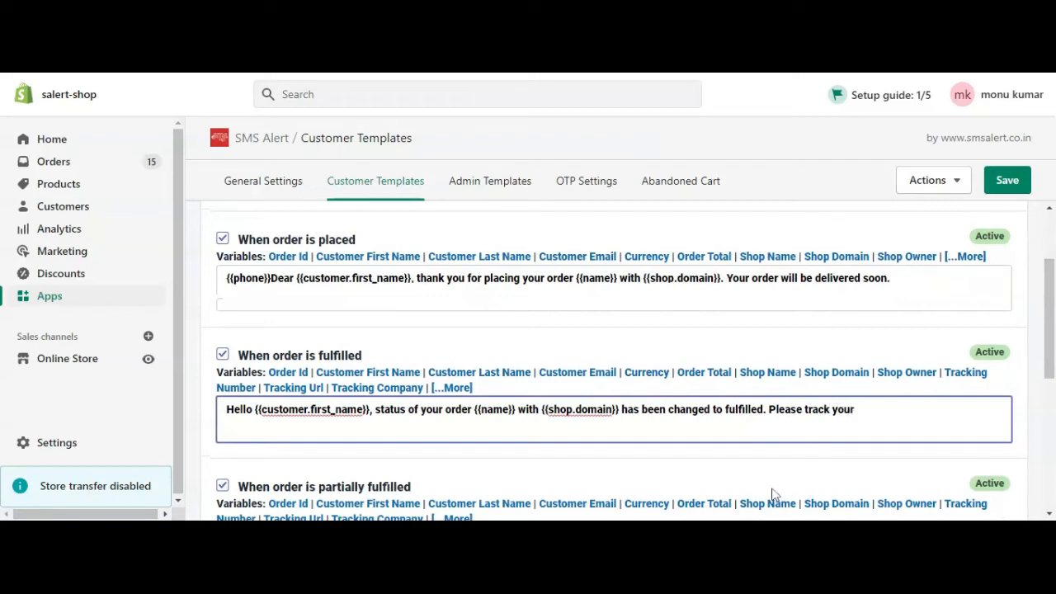
pyautogui.write('order here {{fulfillments.0.tracking_url')
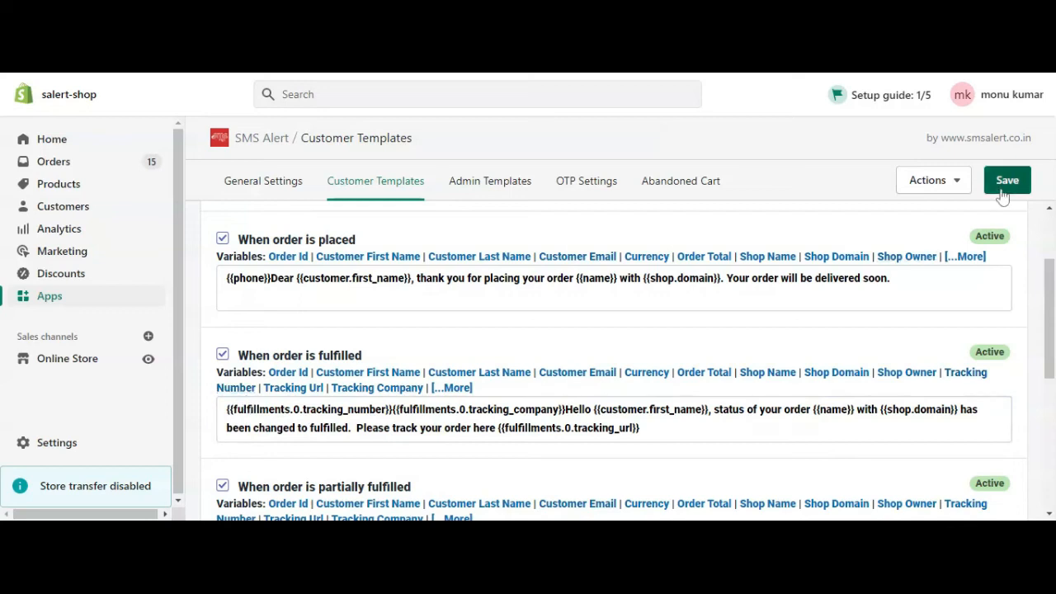
pyautogui.click(1006, 180)
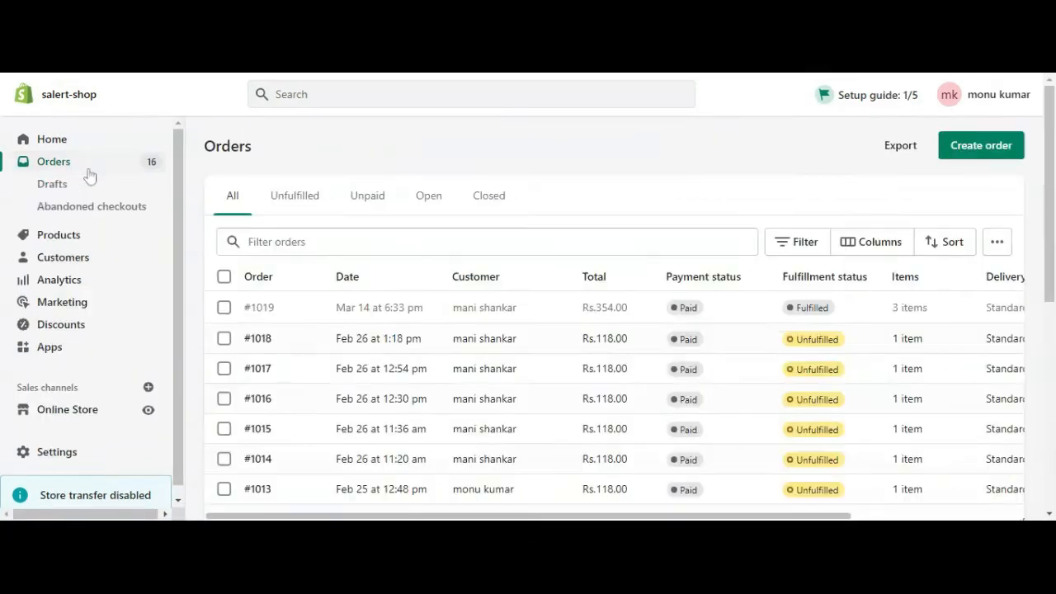
# - Begin fulfilling the unfulfilled item of order #1018
pyautogui.click(257, 338)
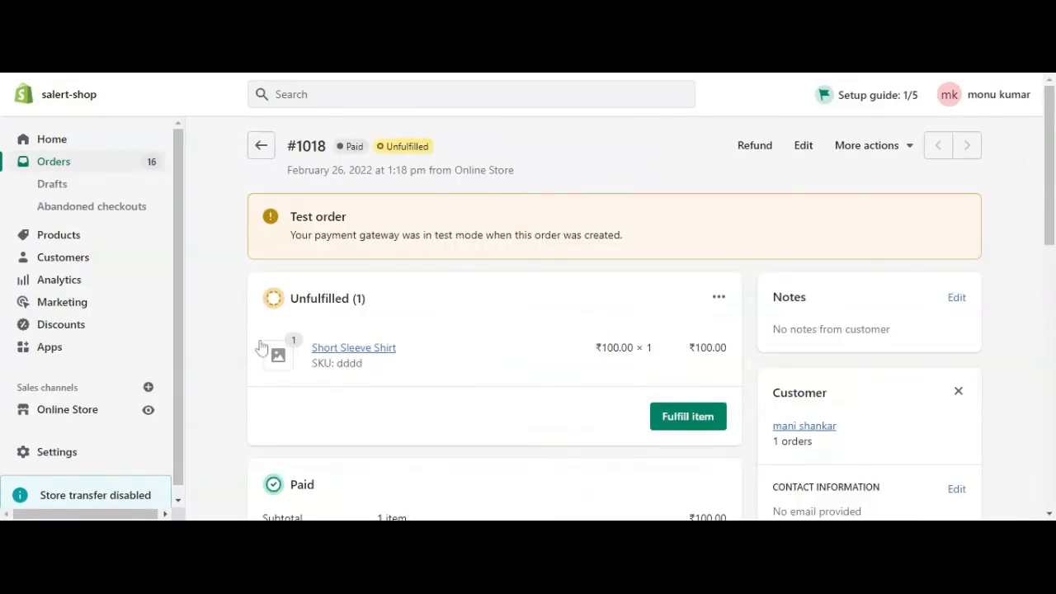
pyautogui.click(686, 416)
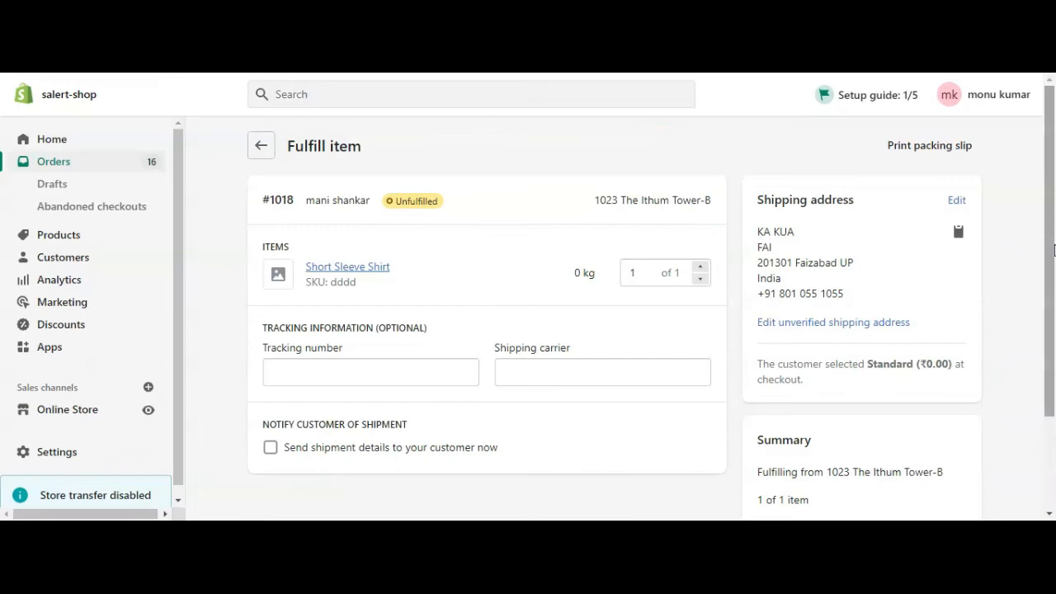
pyautogui.click(369, 373)
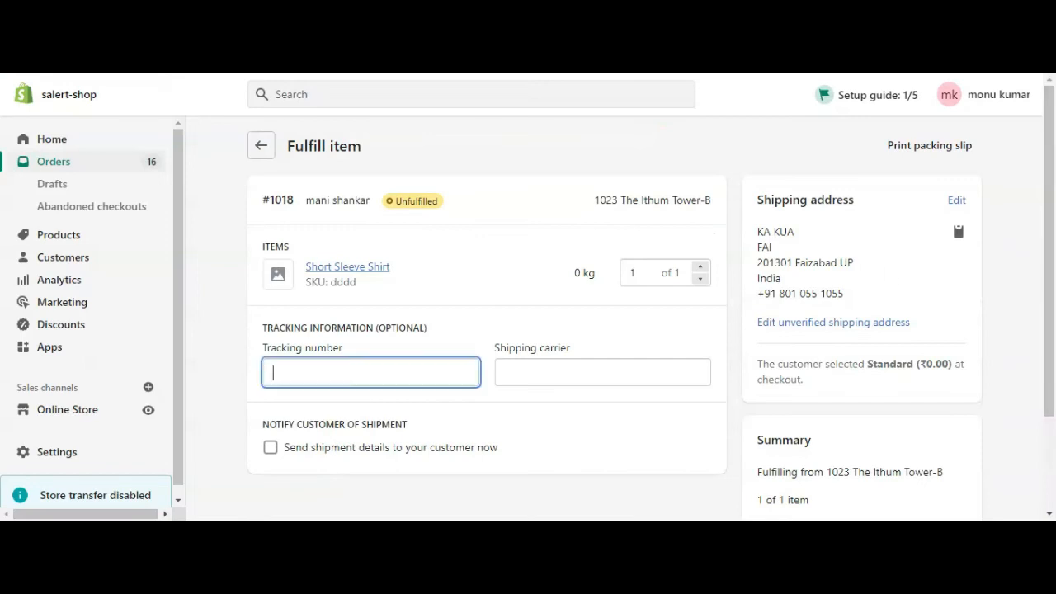
pyautogui.write('b')
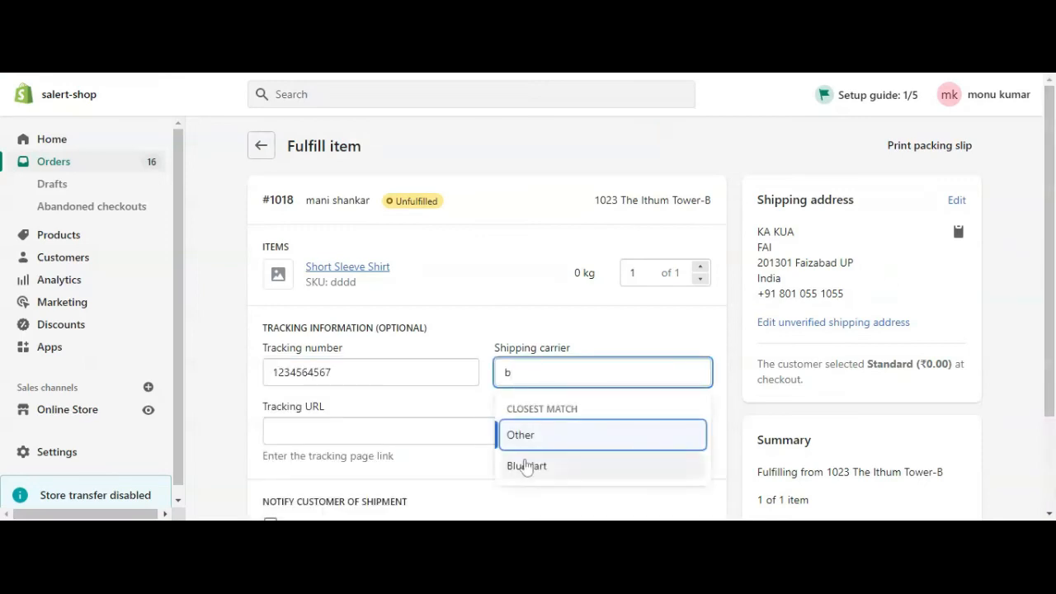
pyautogui.click(526, 466)
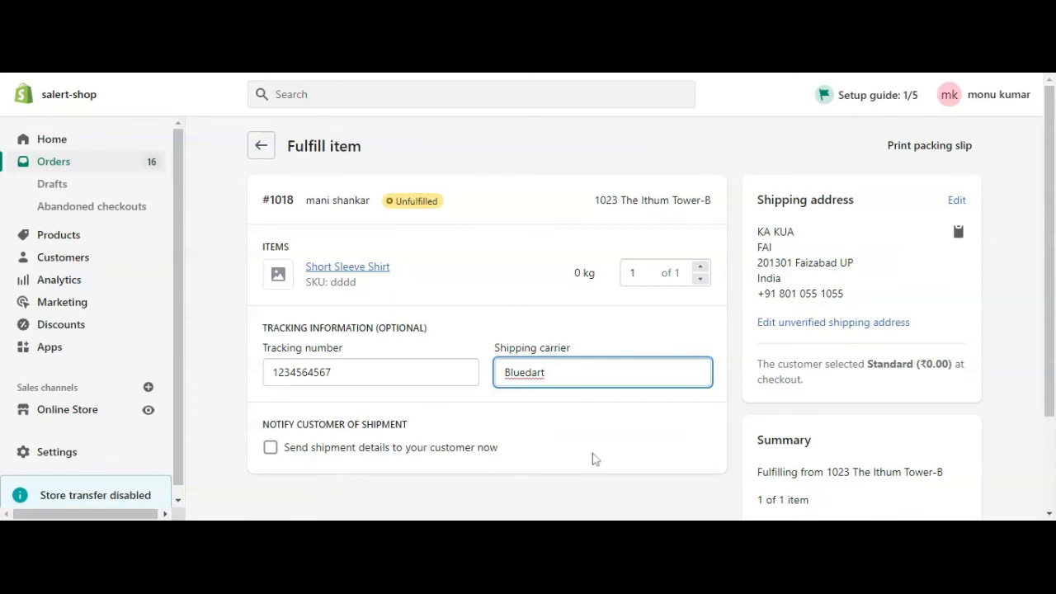
pyautogui.scroll(-3)
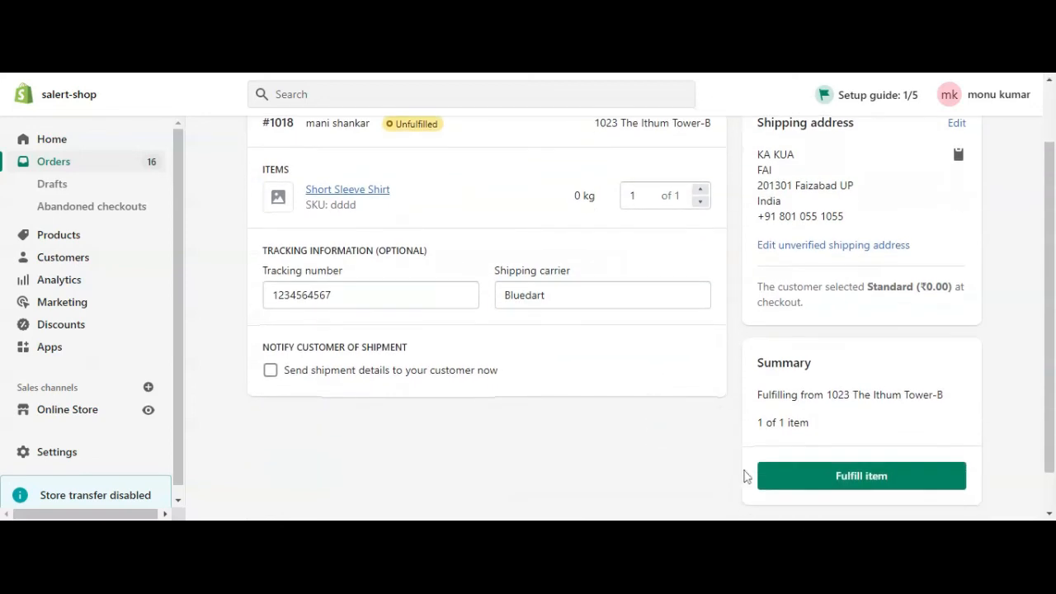
pyautogui.click(861, 475)
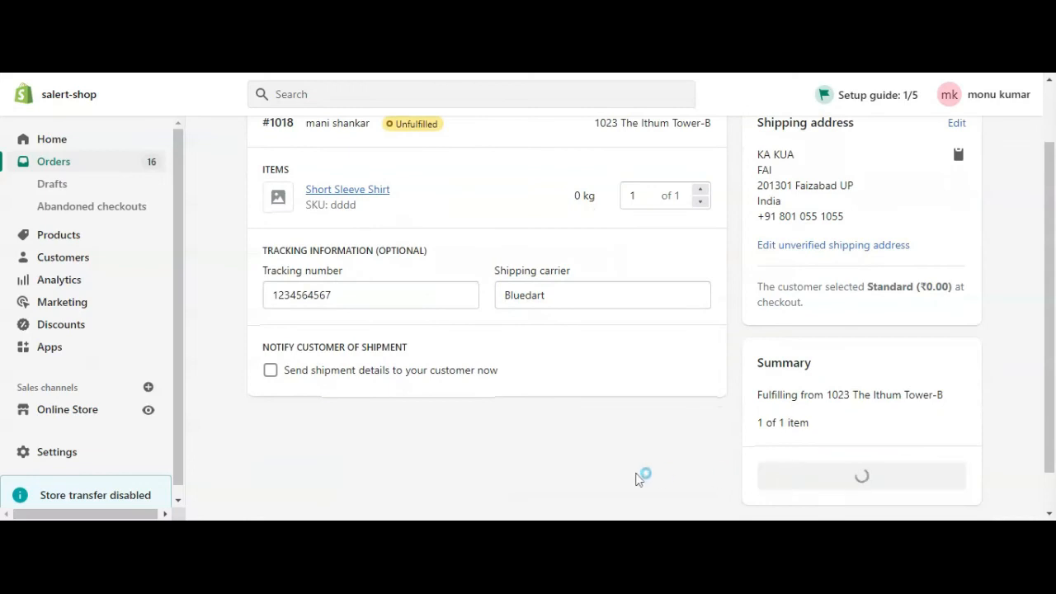